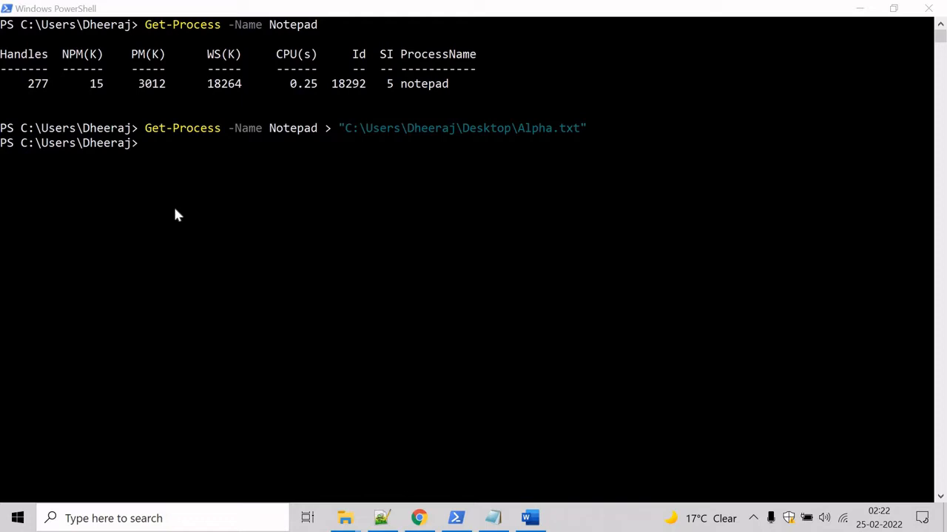
mouse_move(460, 305)
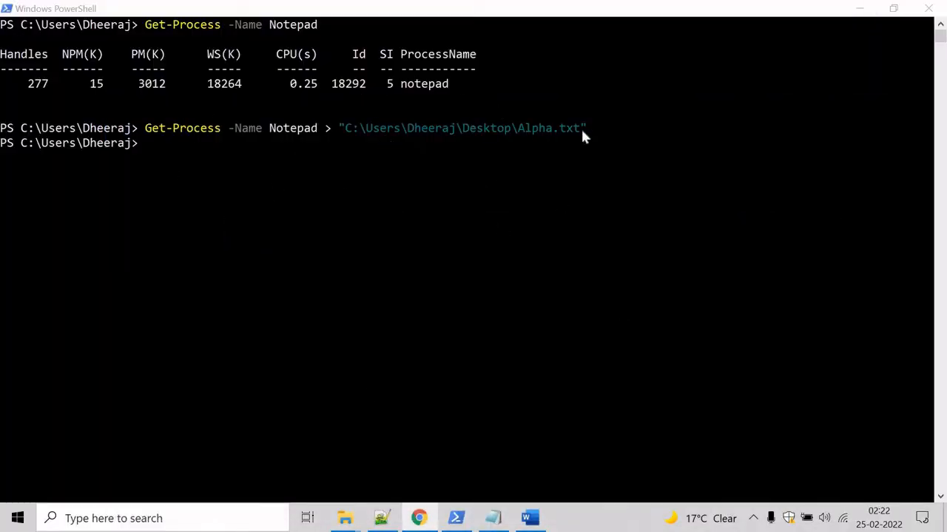
mouse_move(260, 169)
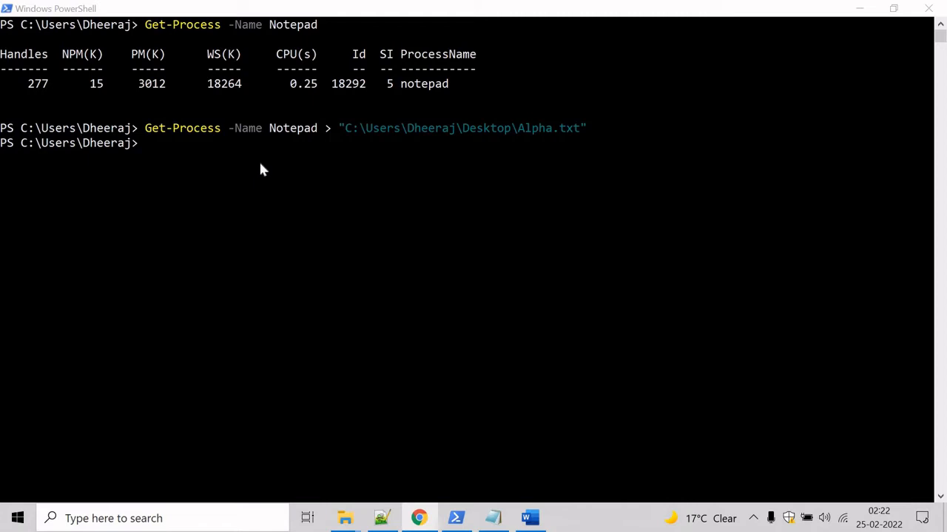
mouse_move(262, 166)
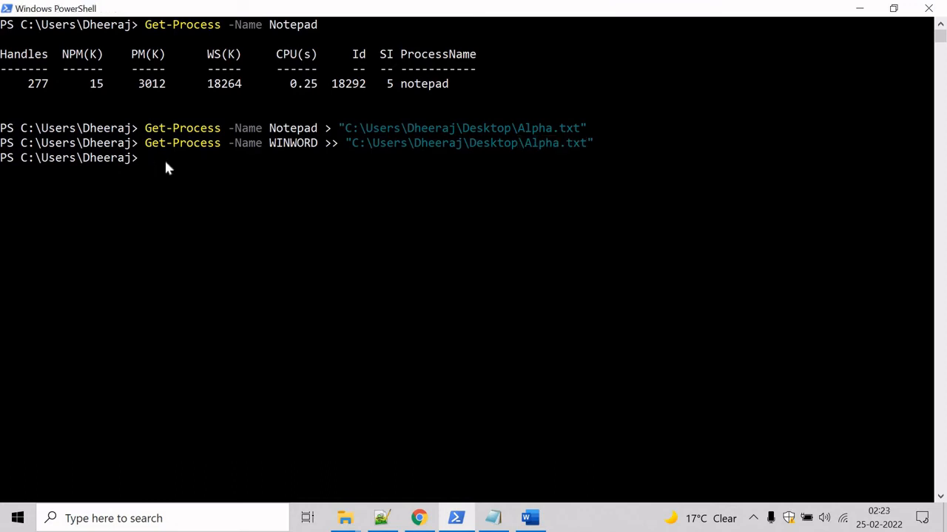
text(Get-C)
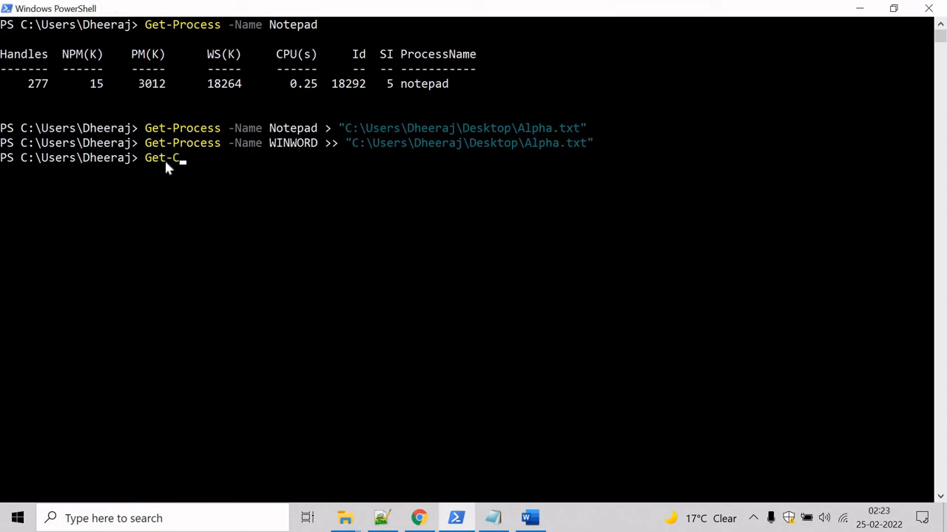
text(ontent -)
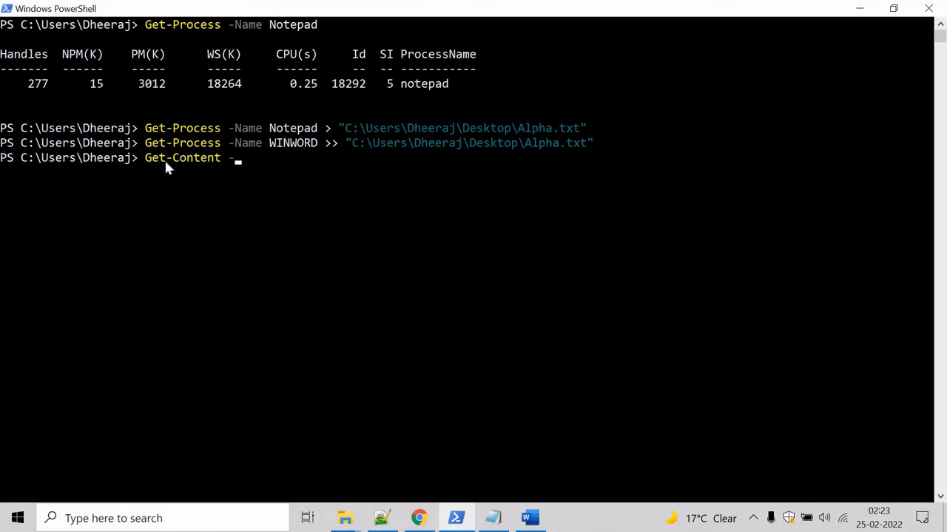
text(Path "C:\Users\Dheeraj\Desktop\Alpha.txt)
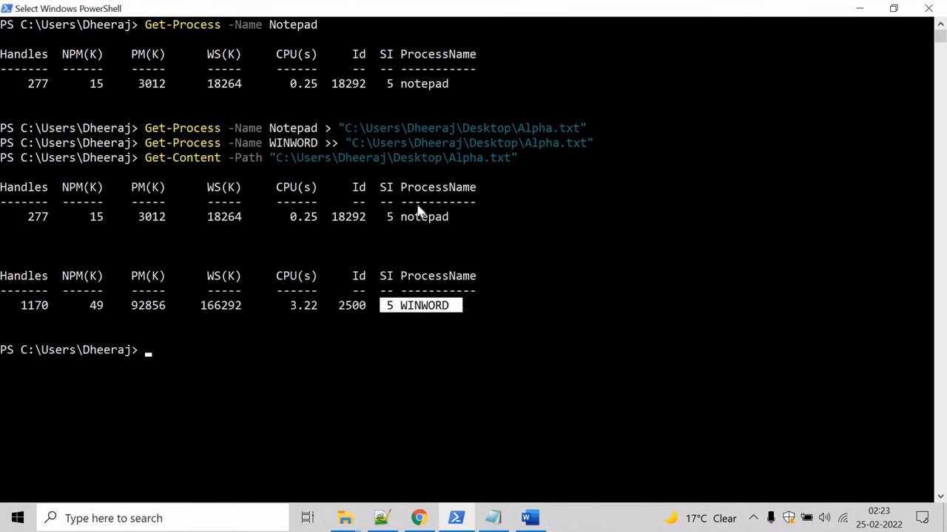
mouse_move(486, 269)
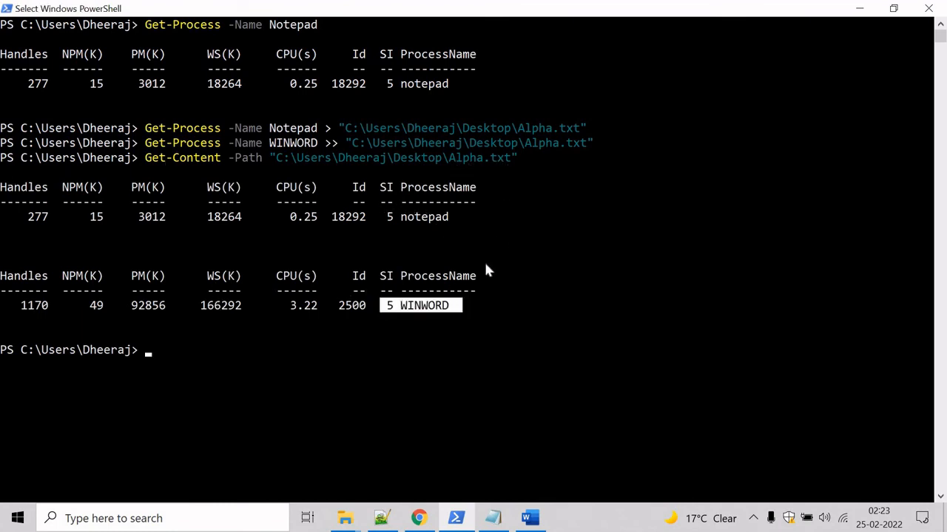